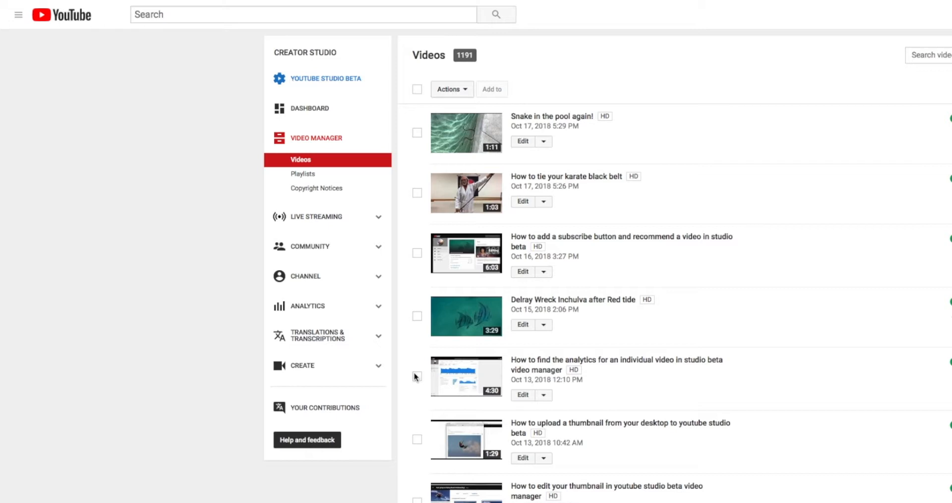
mouse_move(539, 173)
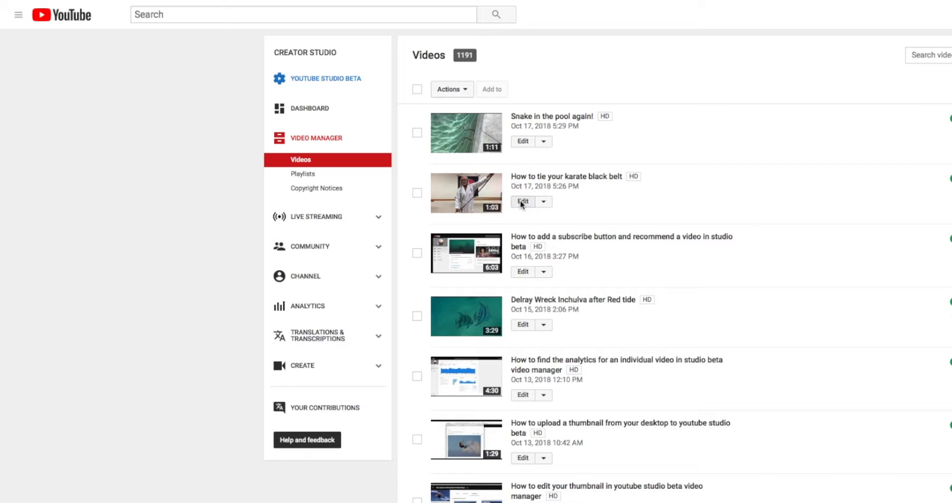
Bring up the Info & Settings editor for 'How to tie your karate black belt'
left_click(522, 201)
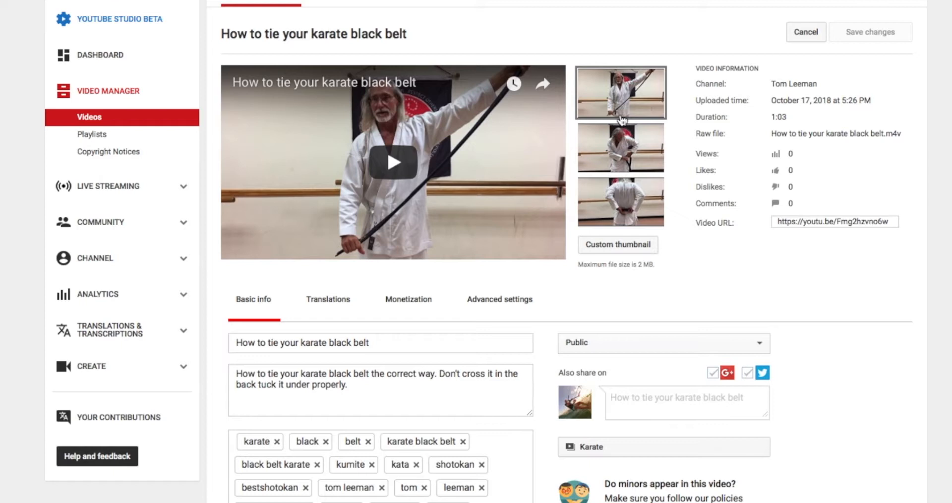
mouse_move(621, 120)
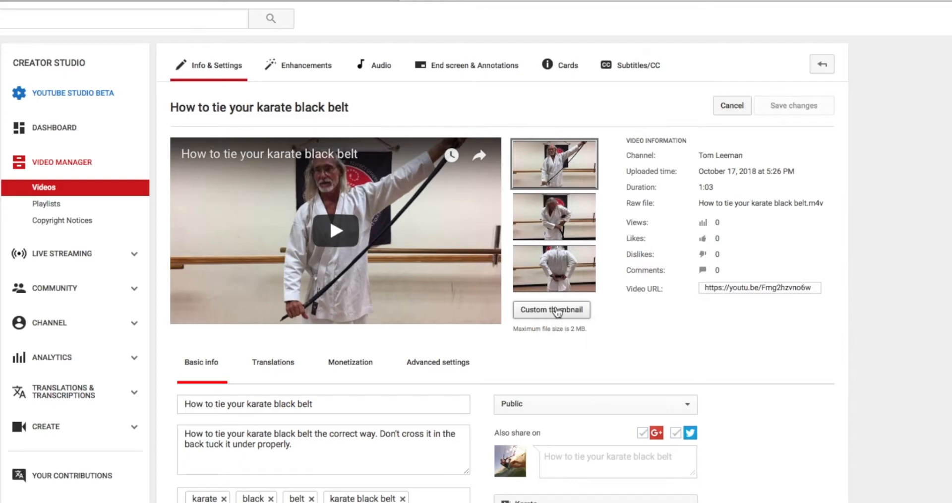
Upload the newest Desktop screenshot of the tied belt as the custom thumbnail and save changes
left_click(551, 310)
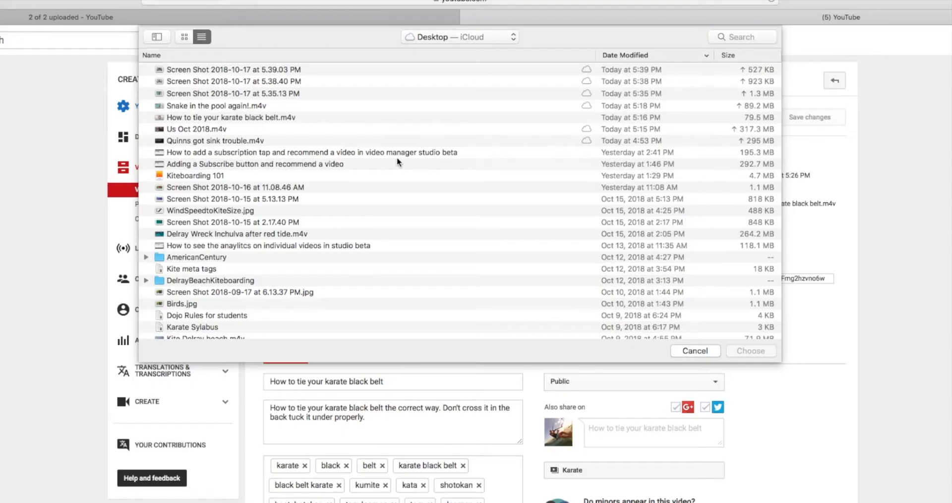
left_click(233, 69)
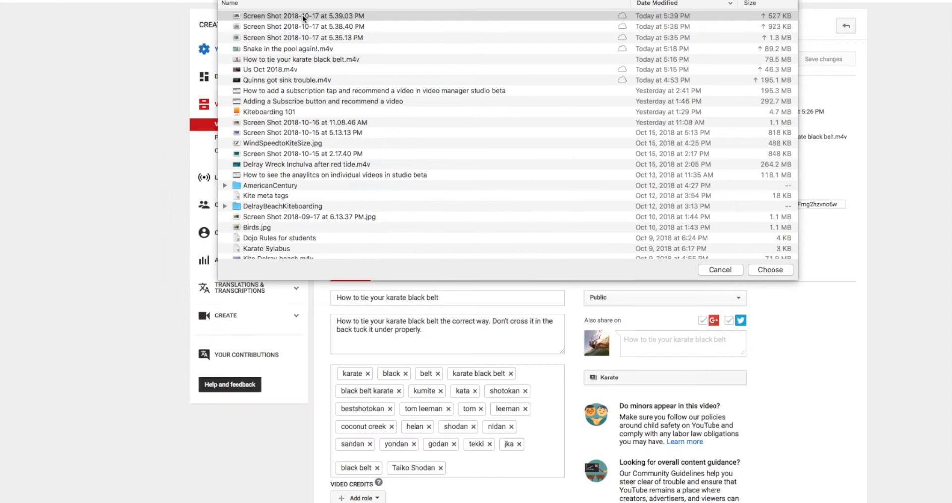
left_click(720, 270)
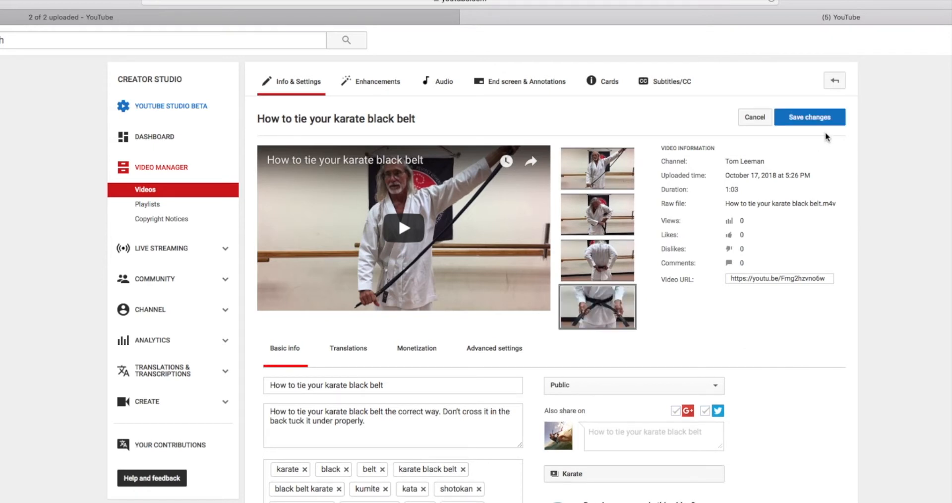
left_click(810, 117)
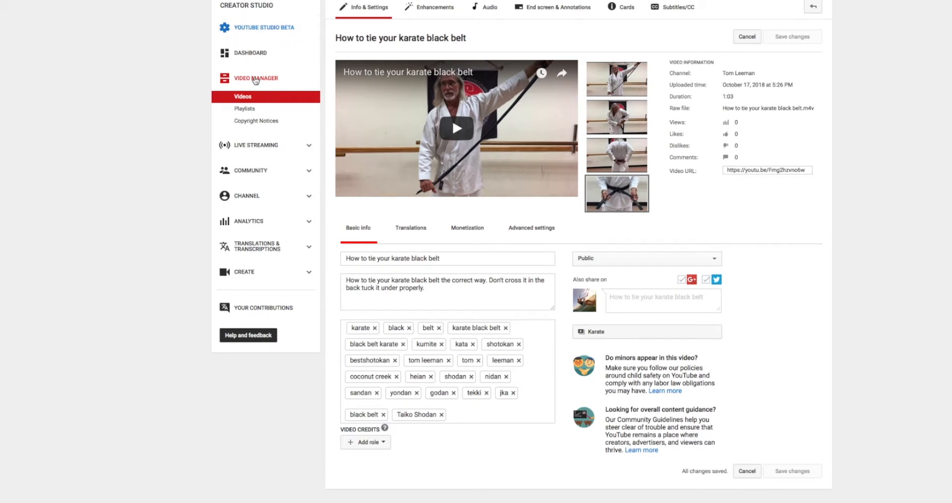
mouse_move(256, 79)
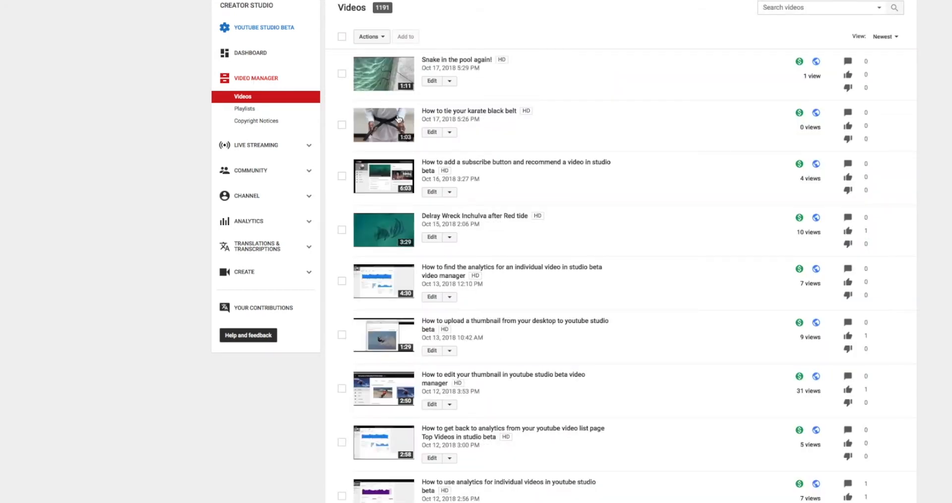
mouse_move(394, 126)
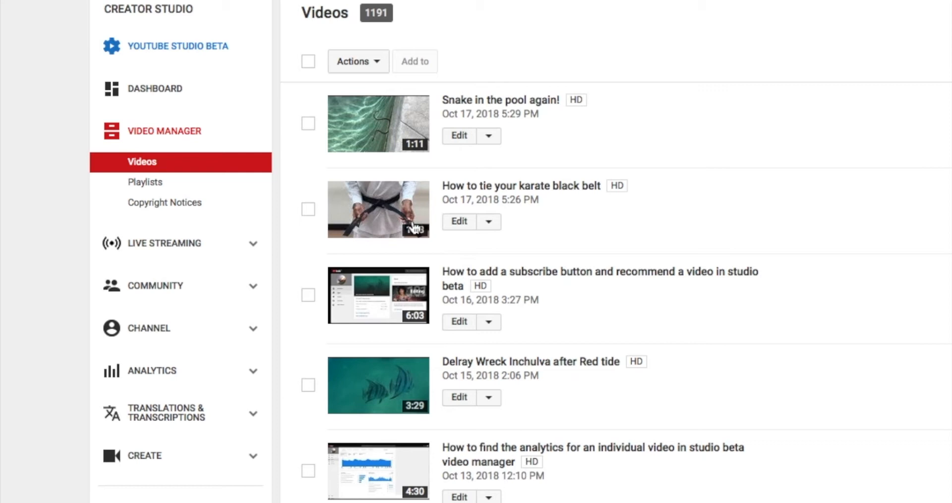
mouse_move(401, 131)
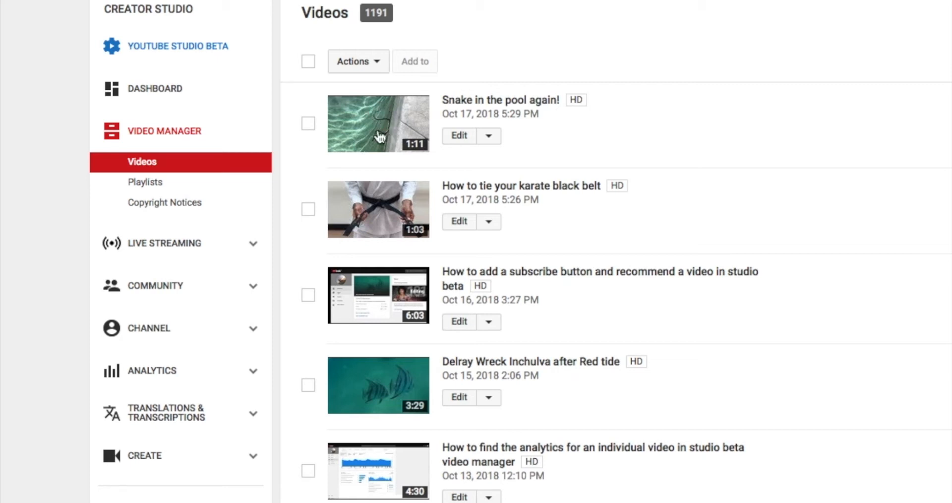
mouse_move(659, 134)
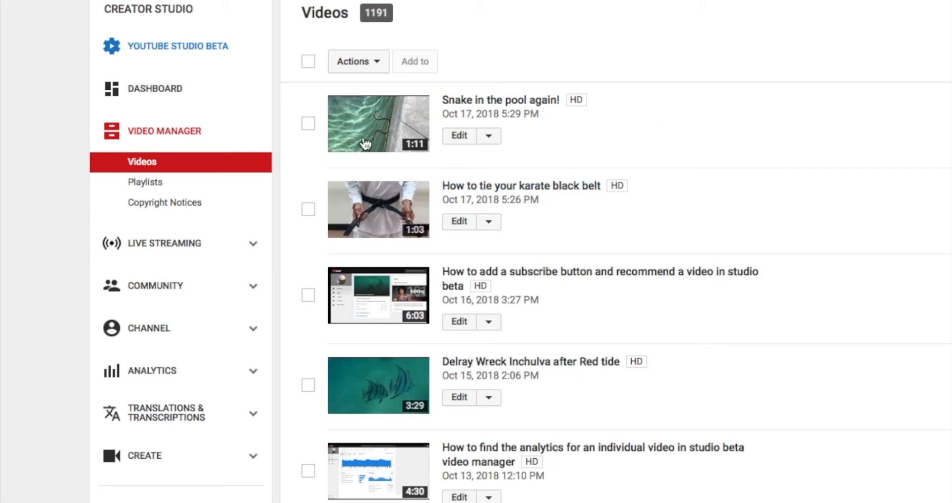
mouse_move(704, 149)
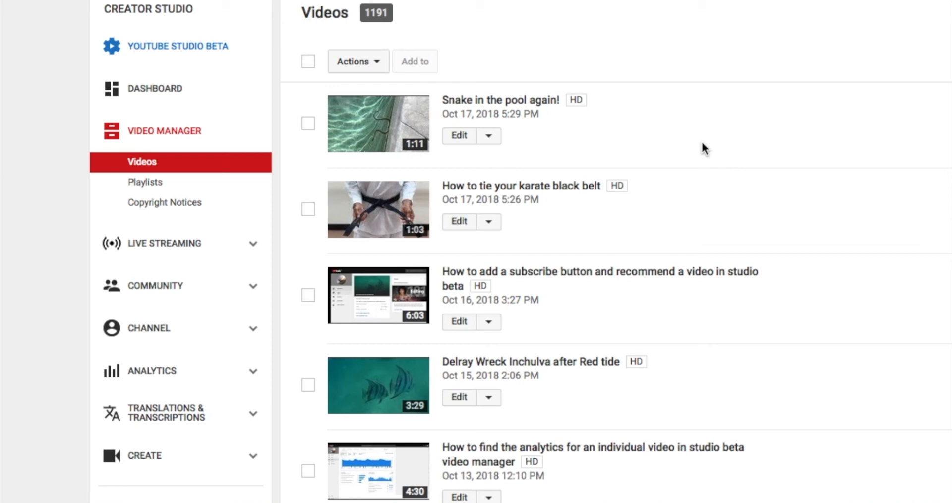